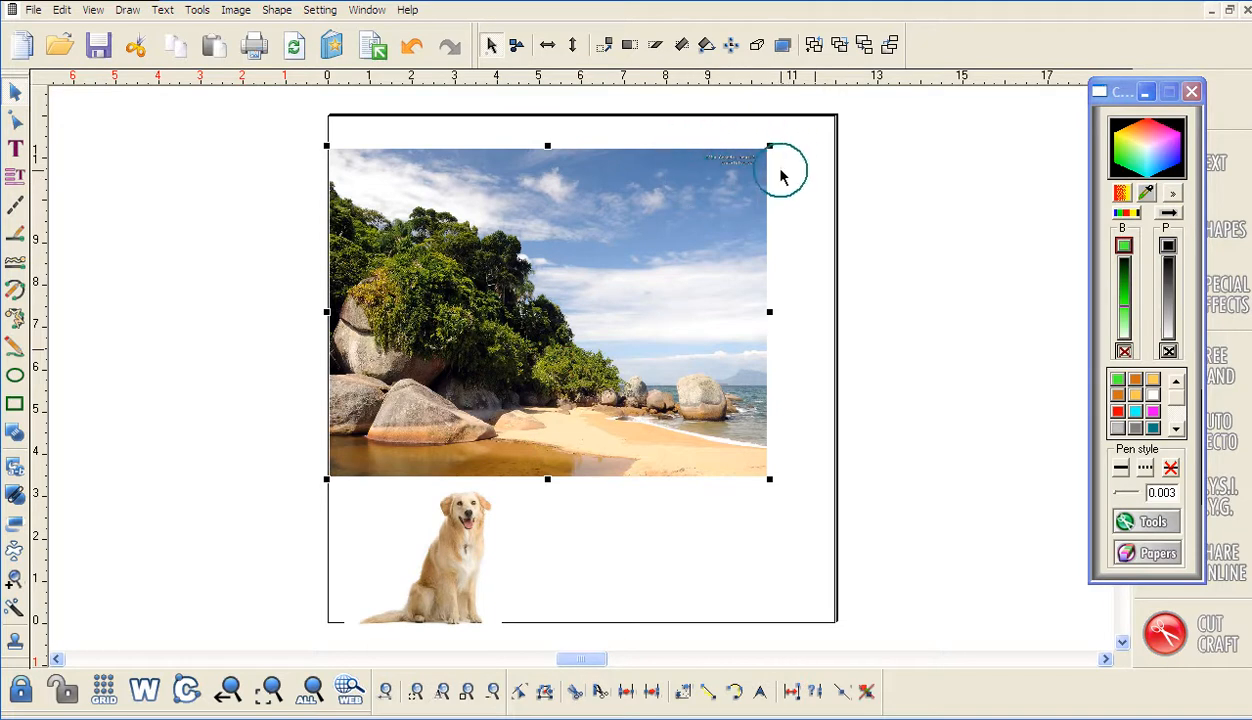
Begin importing the beach scenery photo onto the FunTime page
{"action": "left_click", "coordinate": [982, 196]}
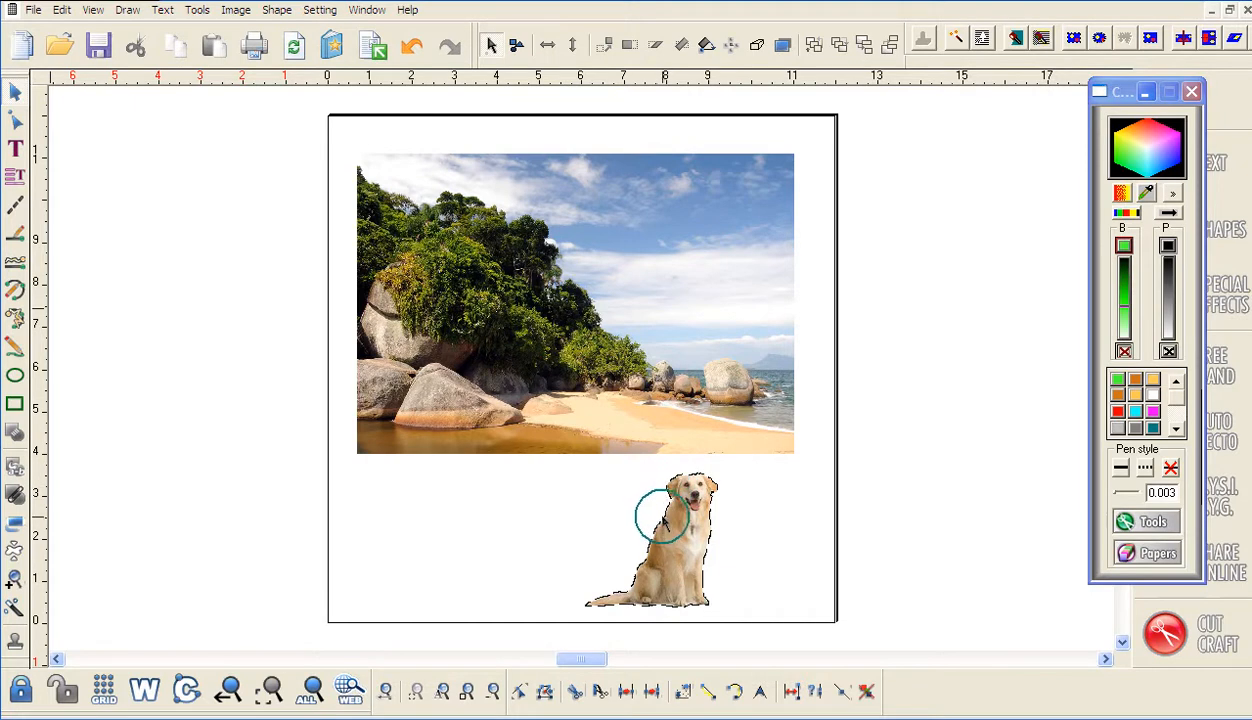
{"action": "mouse_move", "coordinate": [630, 616]}
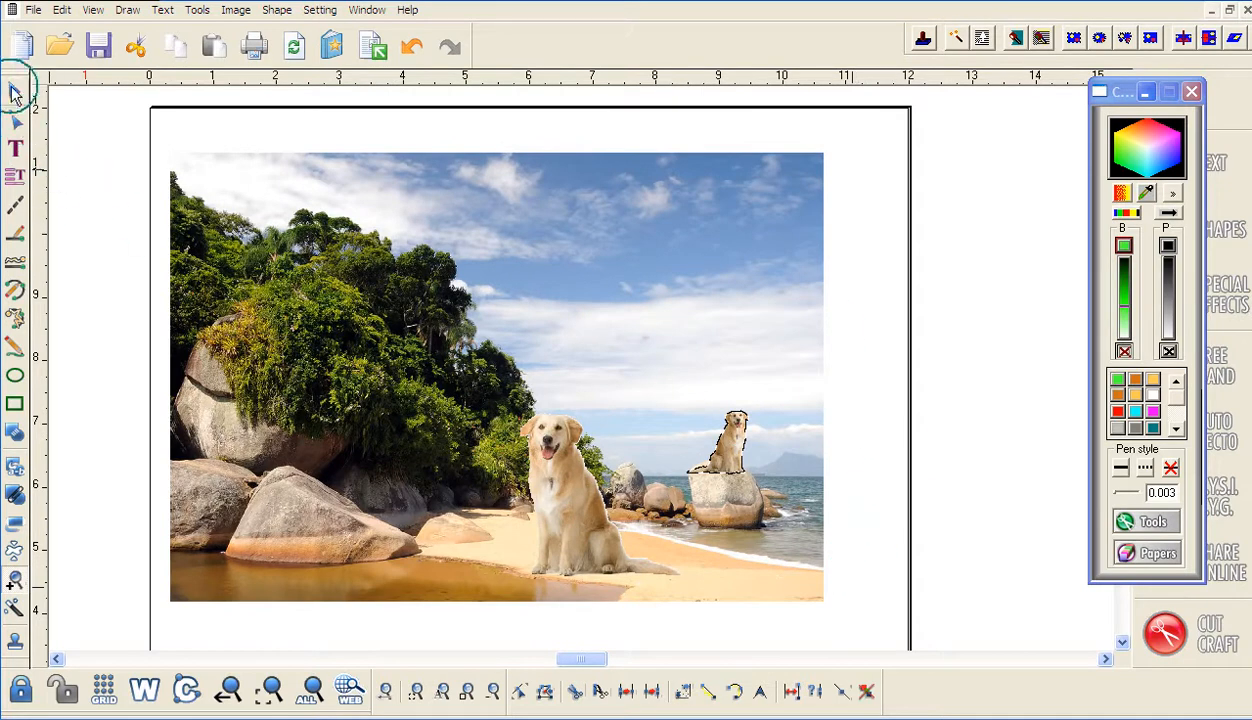
{"action": "left_click", "coordinate": [730, 450]}
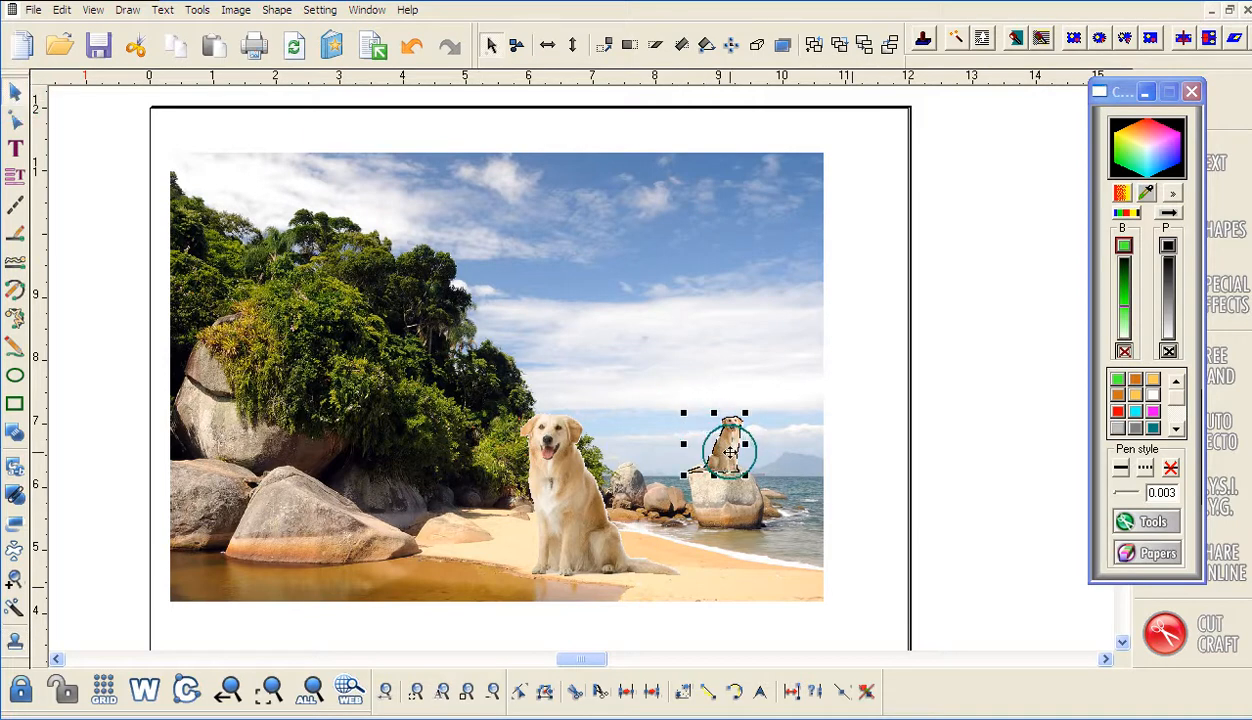